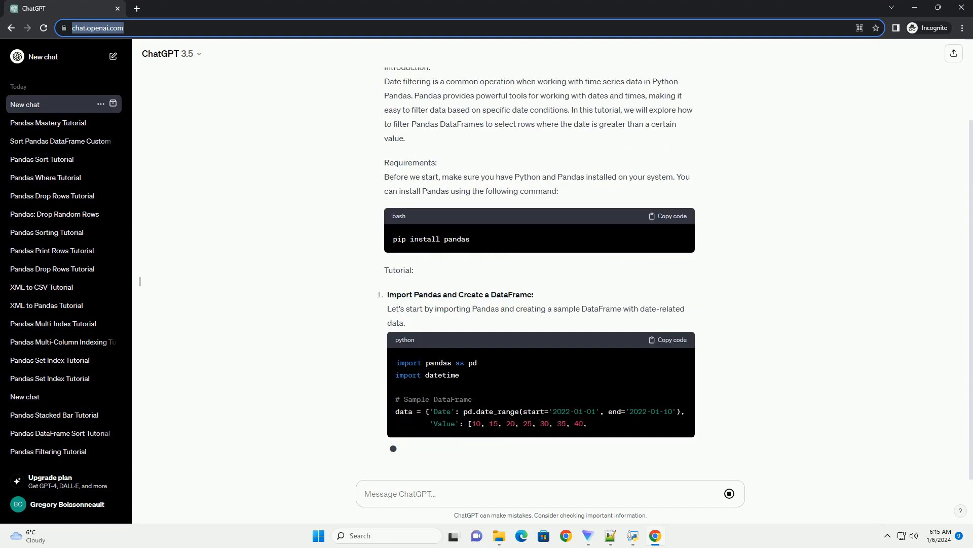
scroll("down", 3)
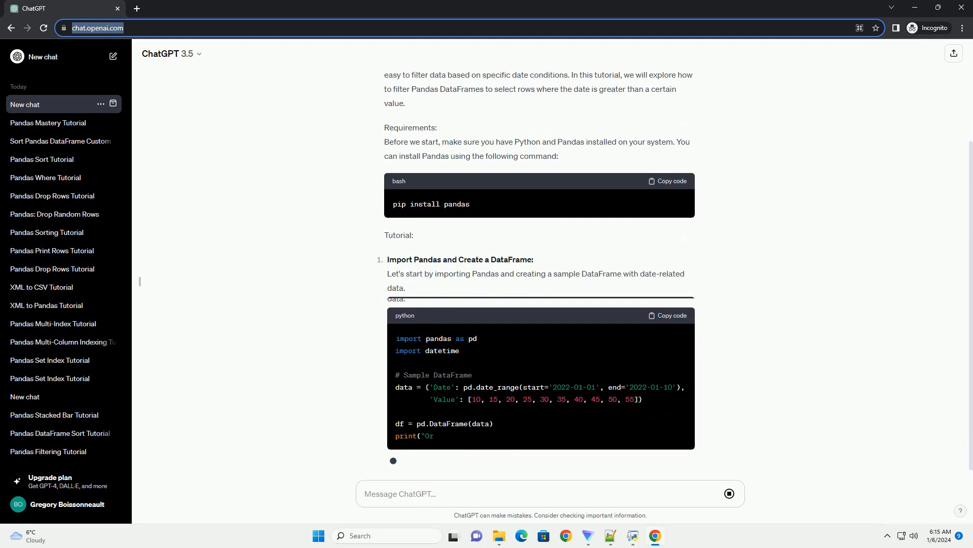
scroll("down", 3)
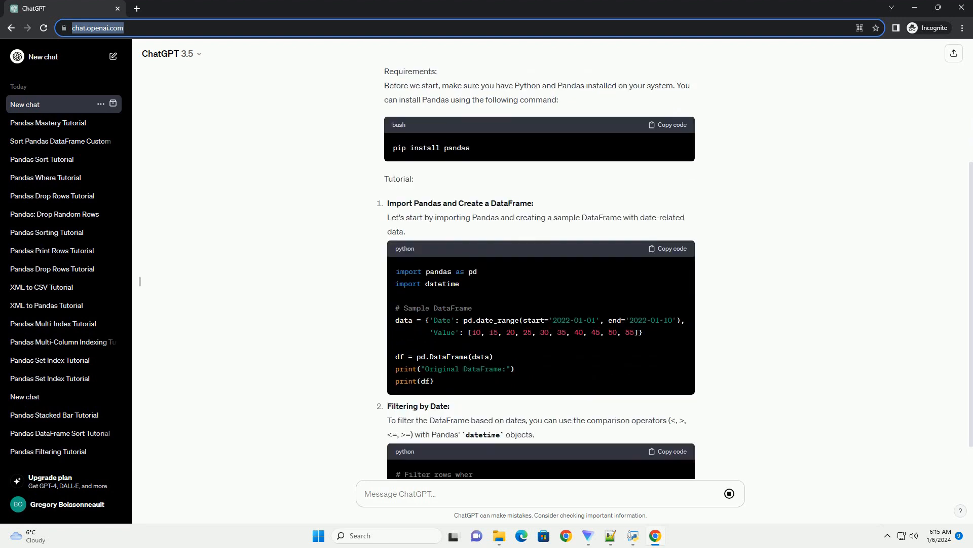
scroll("down", 3)
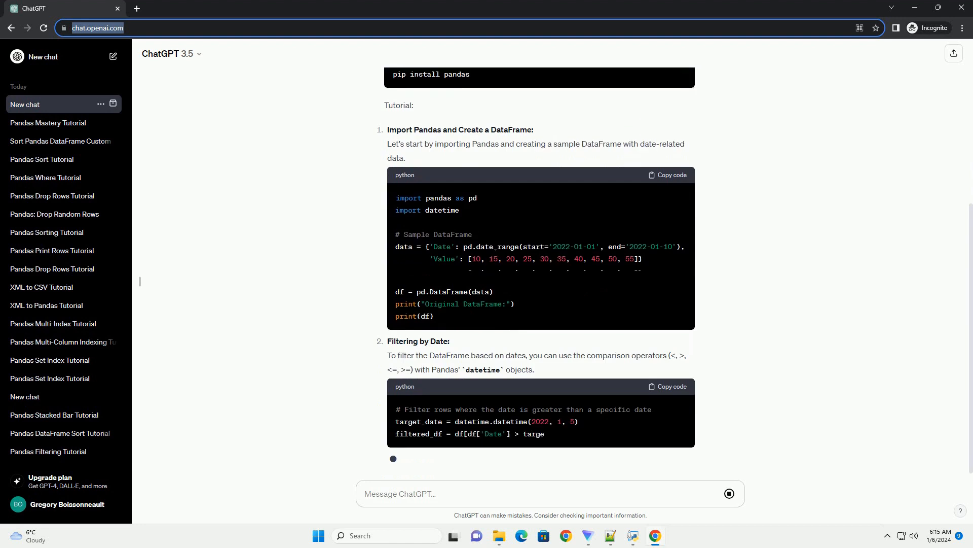
scroll("down", 3)
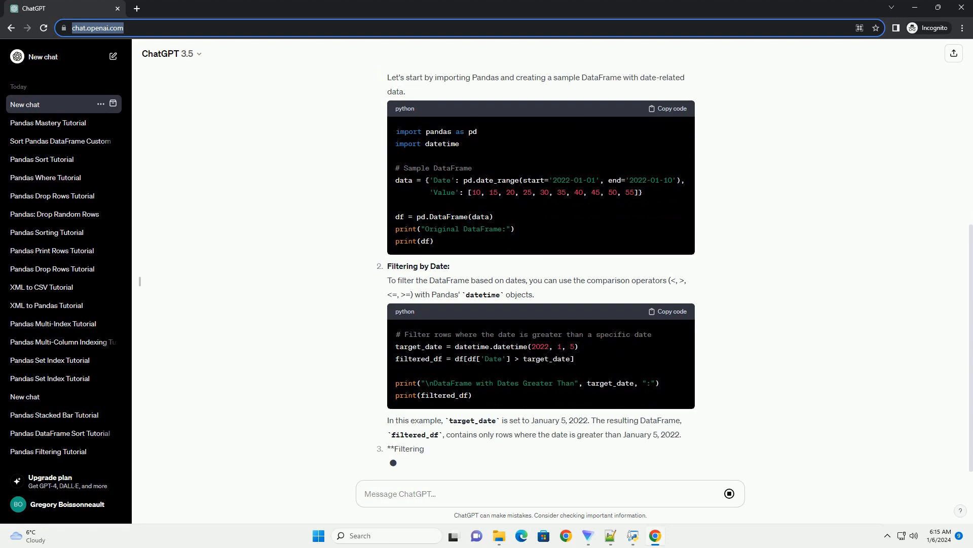
scroll("down", 3)
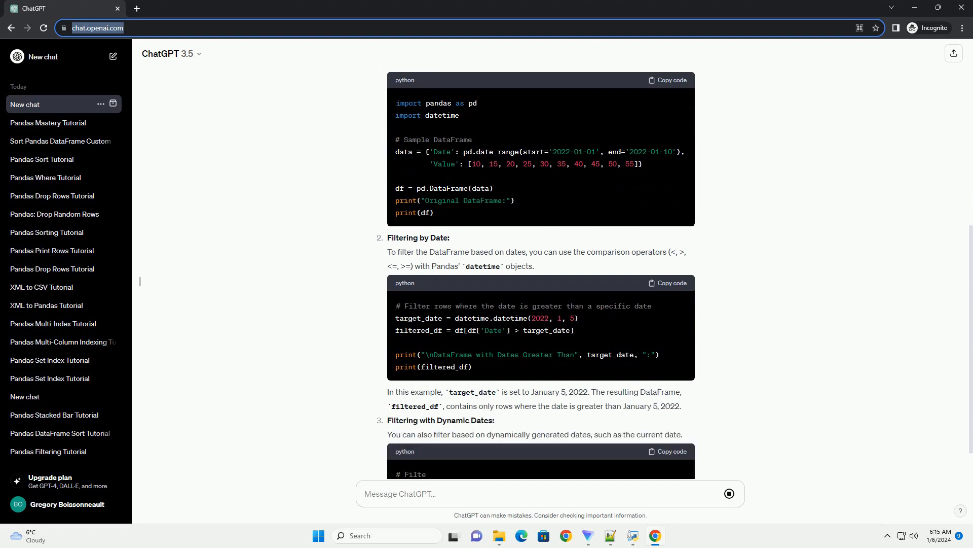
scroll("down", 3)
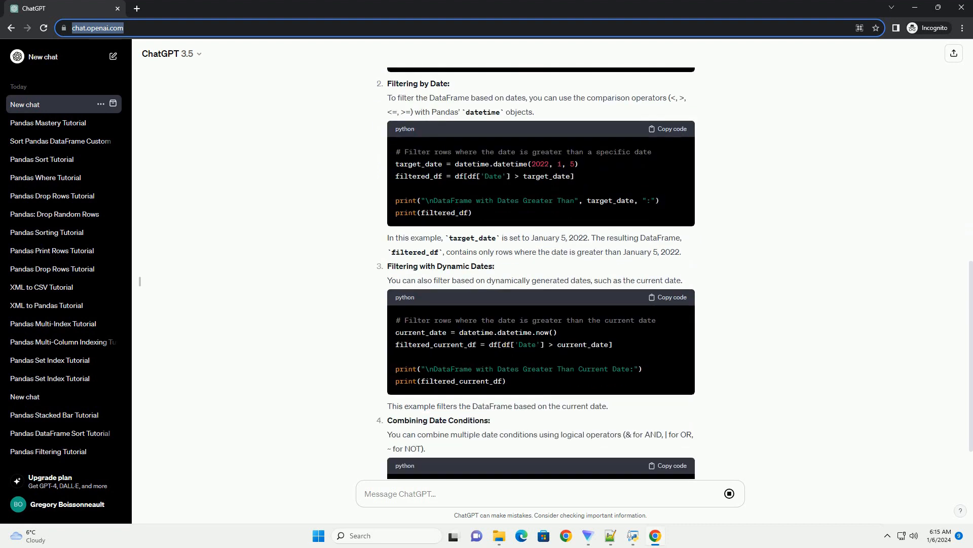
scroll("down", 3)
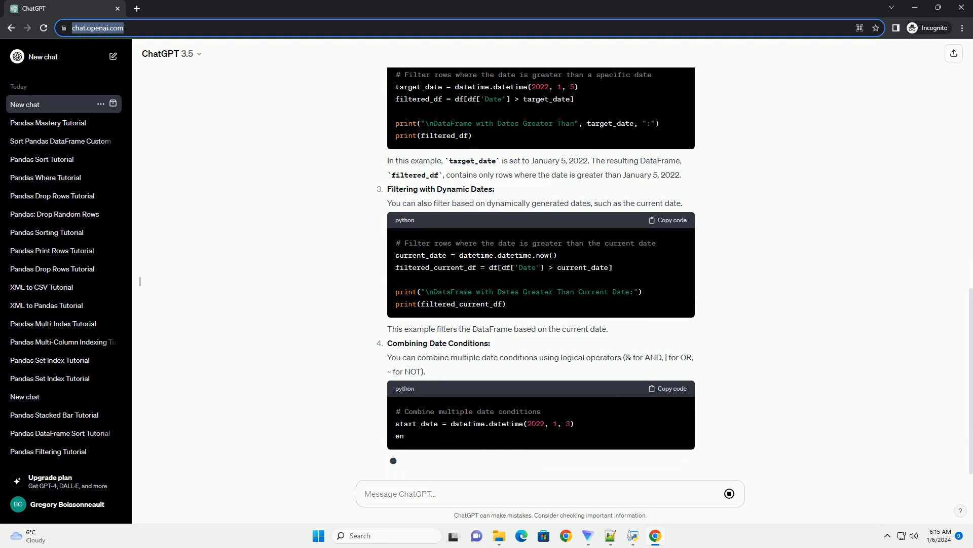
scroll("down", 3)
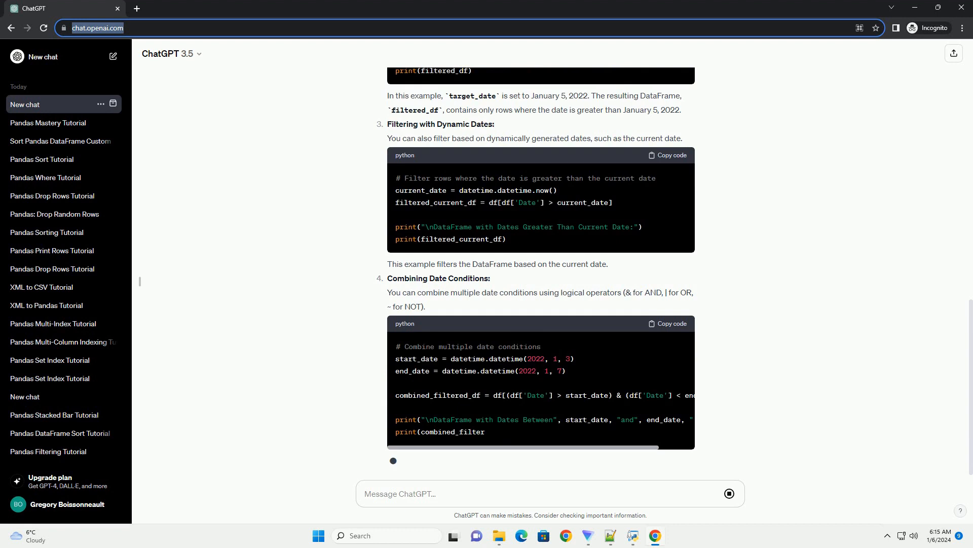
scroll("down", 3)
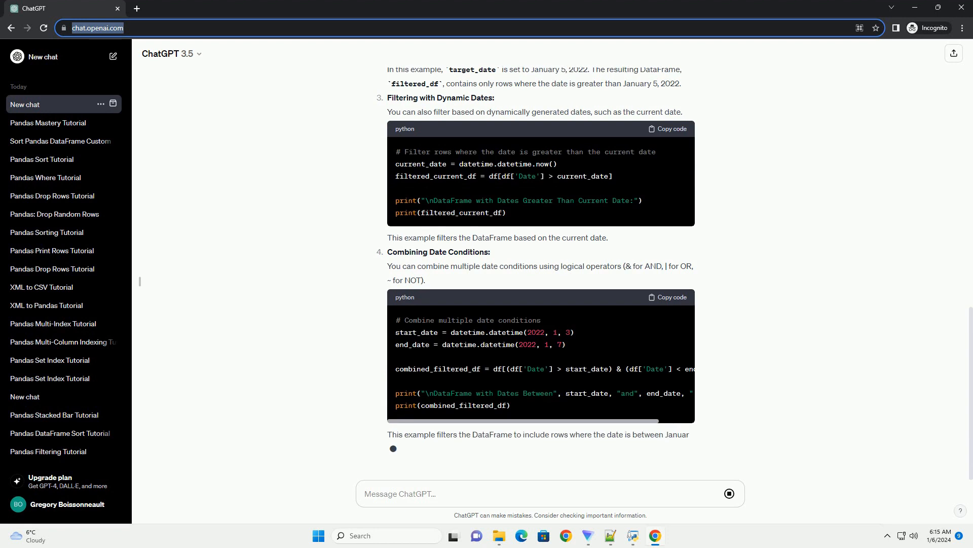
scroll("down", 3)
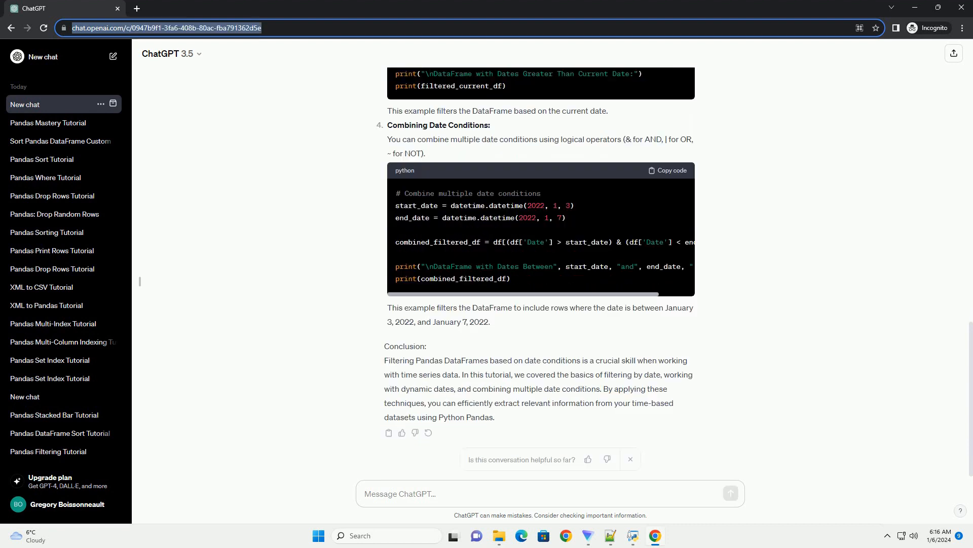
scroll("down", 3)
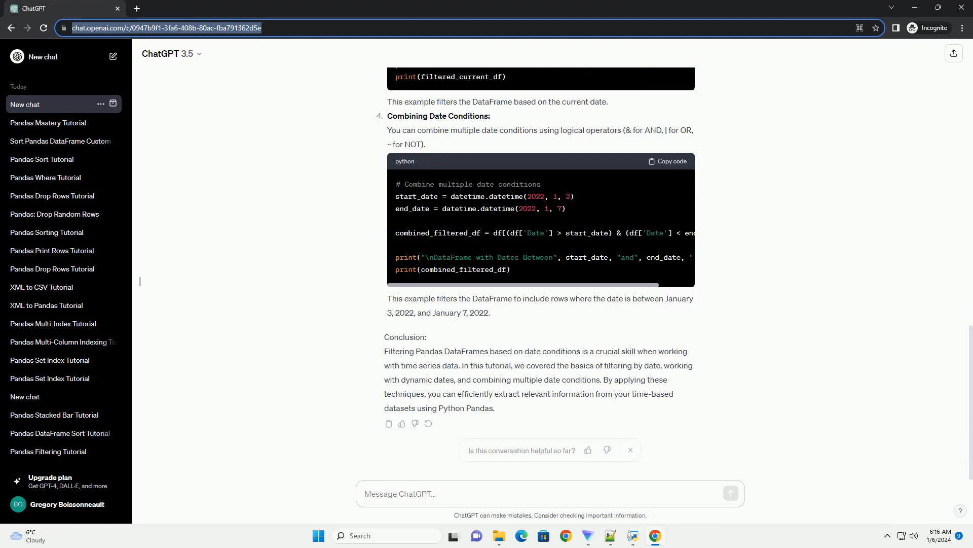